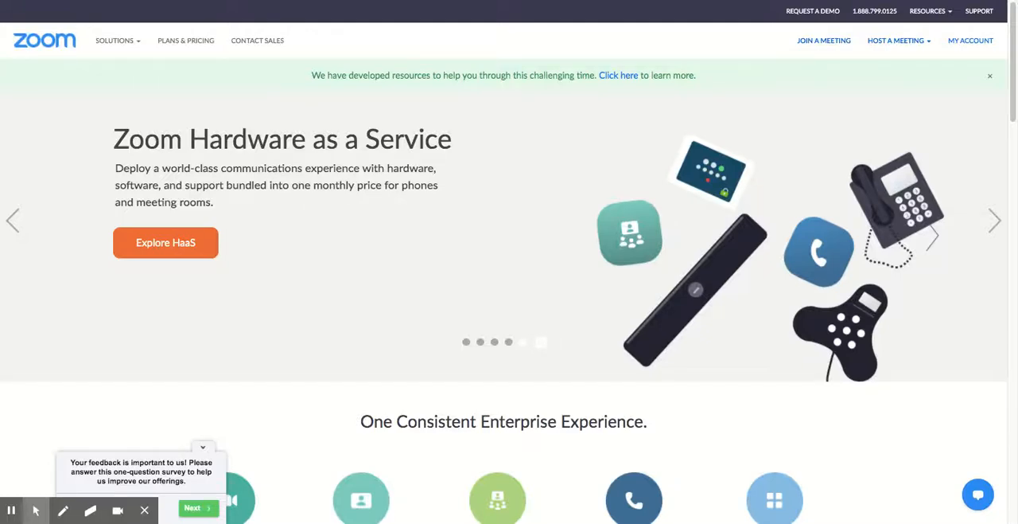
pyautogui.moveTo(824, 201)
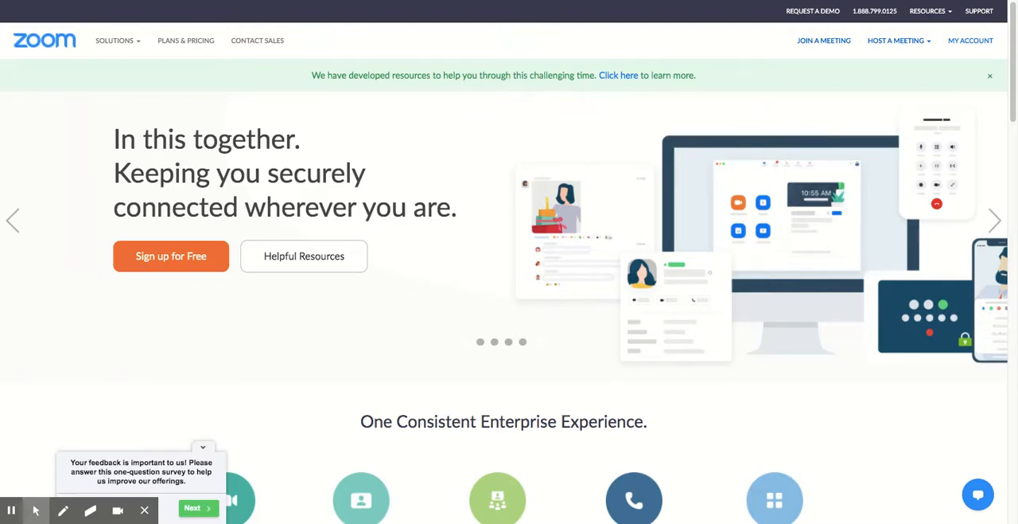
pyautogui.moveTo(970, 46)
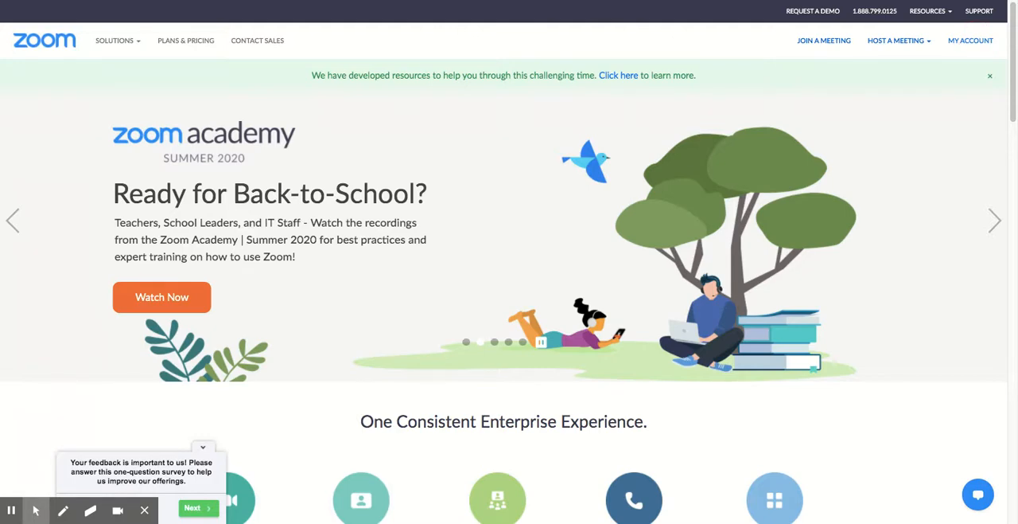
# Go to the Meetings section of the account to start scheduling a new meeting
pyautogui.click(971, 41)
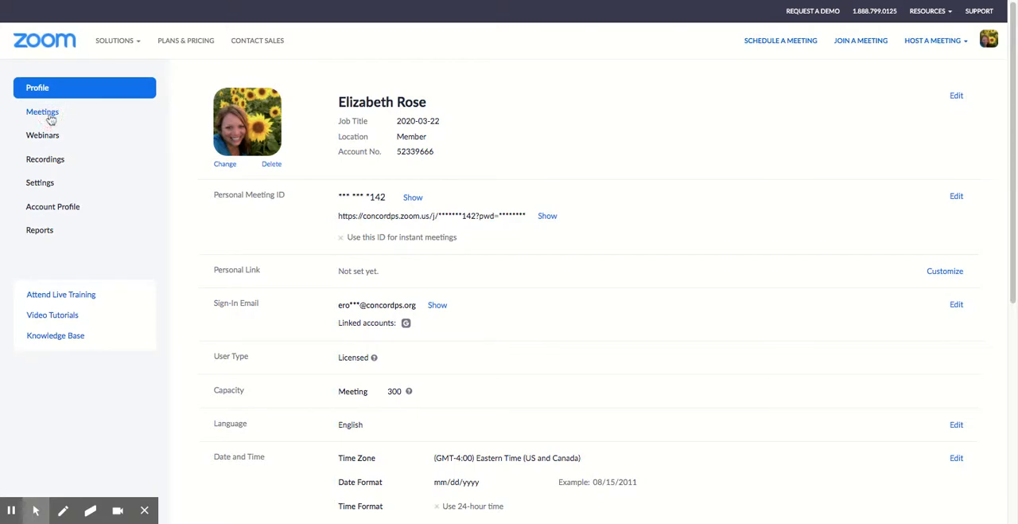
pyautogui.click(42, 111)
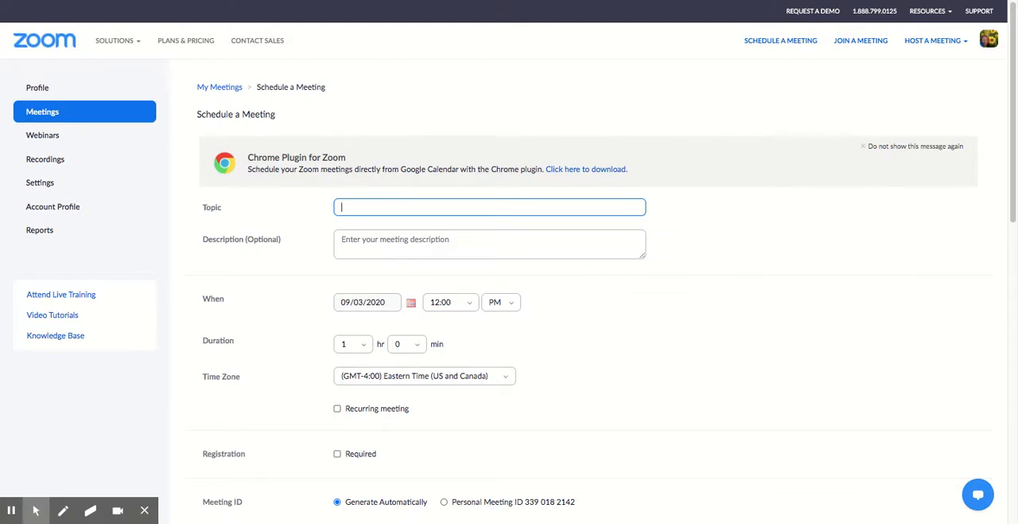
# Set the topic to 'ROSE CODE CLASSES' and make it a recurring meeting with No Fixed Time
pyautogui.write('ROSE')
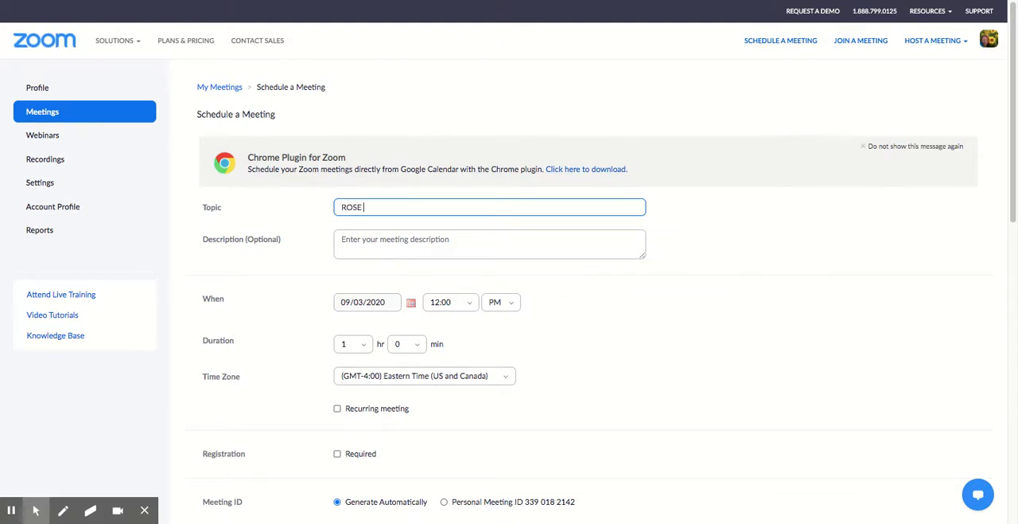
pyautogui.write('CODE')
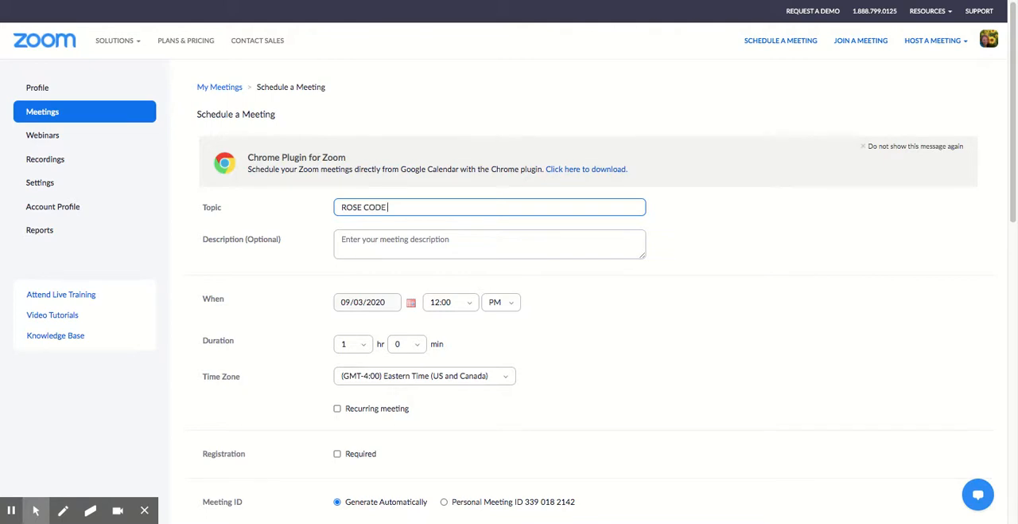
pyautogui.write('CLASSES')
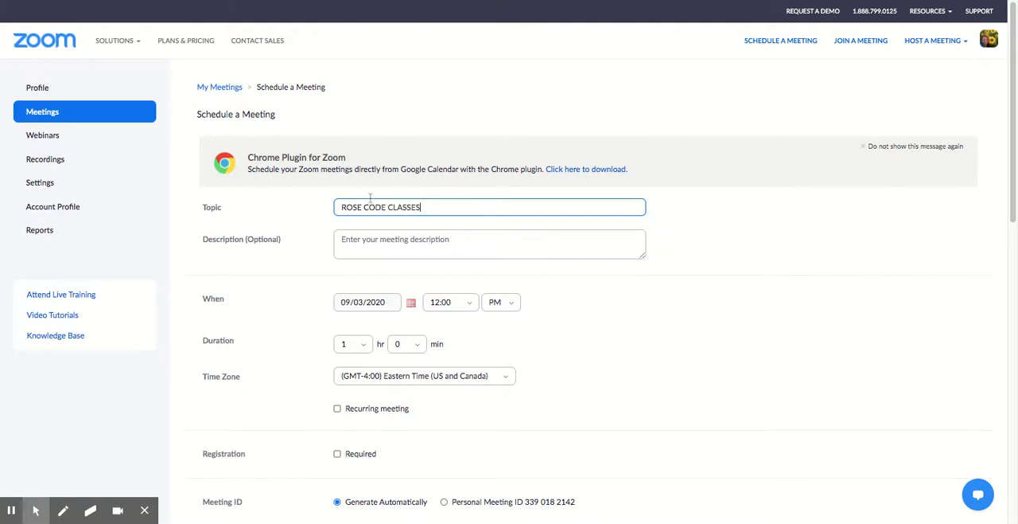
pyautogui.moveTo(363, 442)
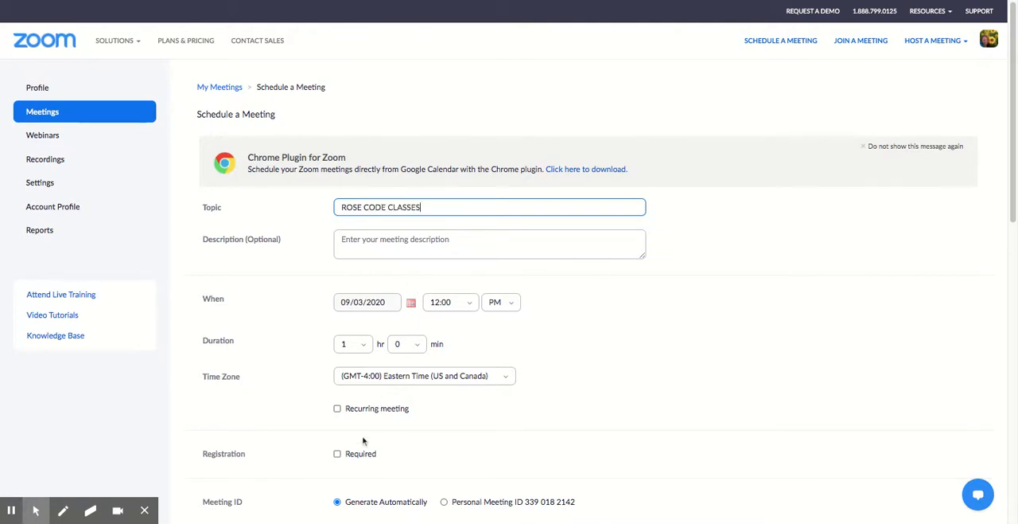
pyautogui.click(337, 407)
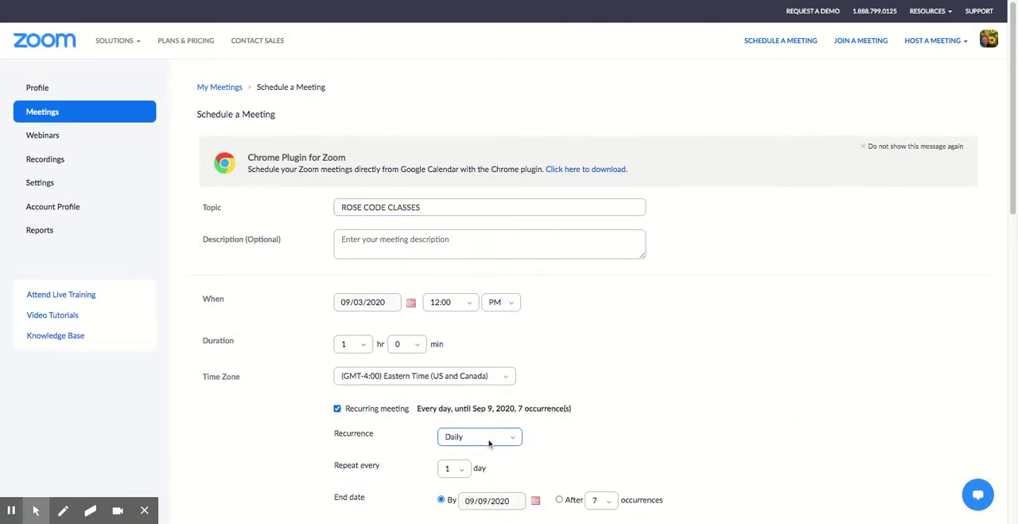
pyautogui.moveTo(512, 439)
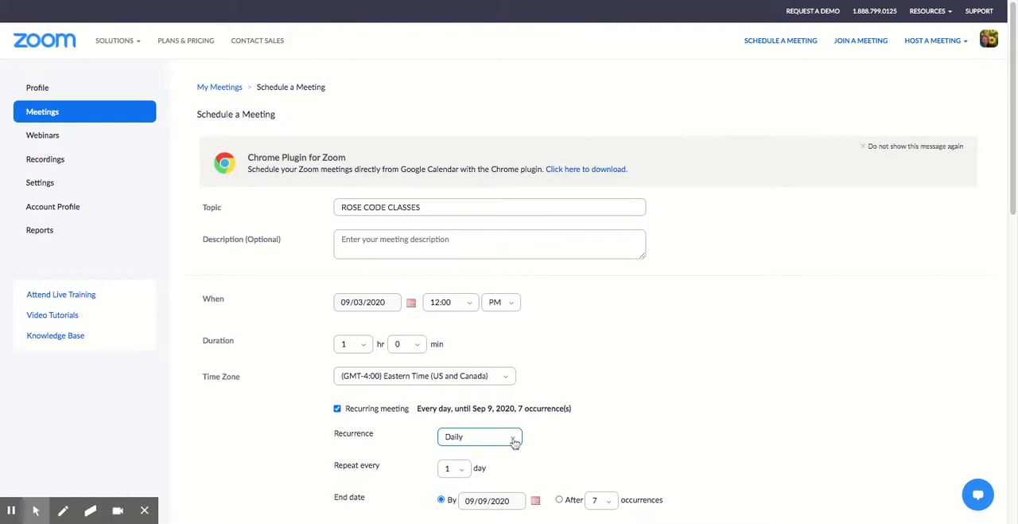
pyautogui.click(479, 436)
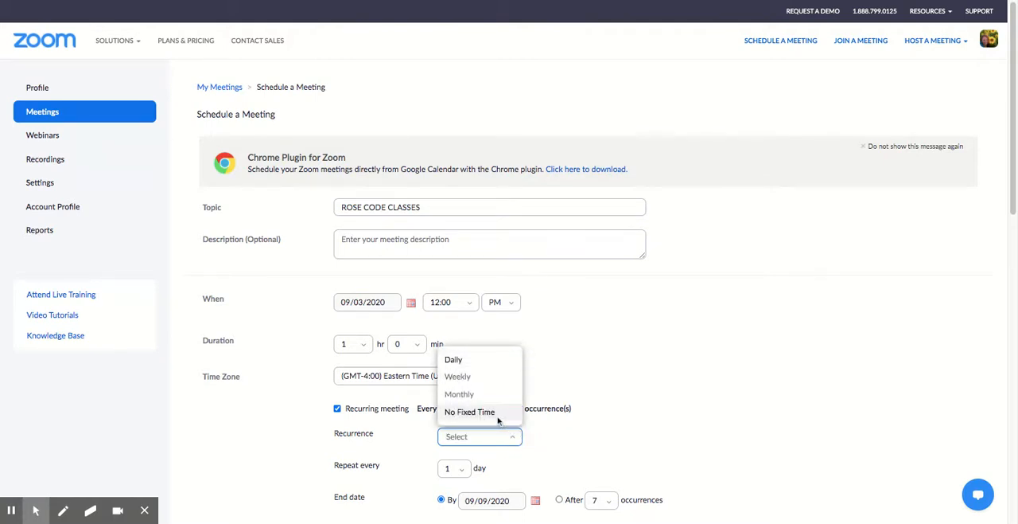
pyautogui.moveTo(474, 417)
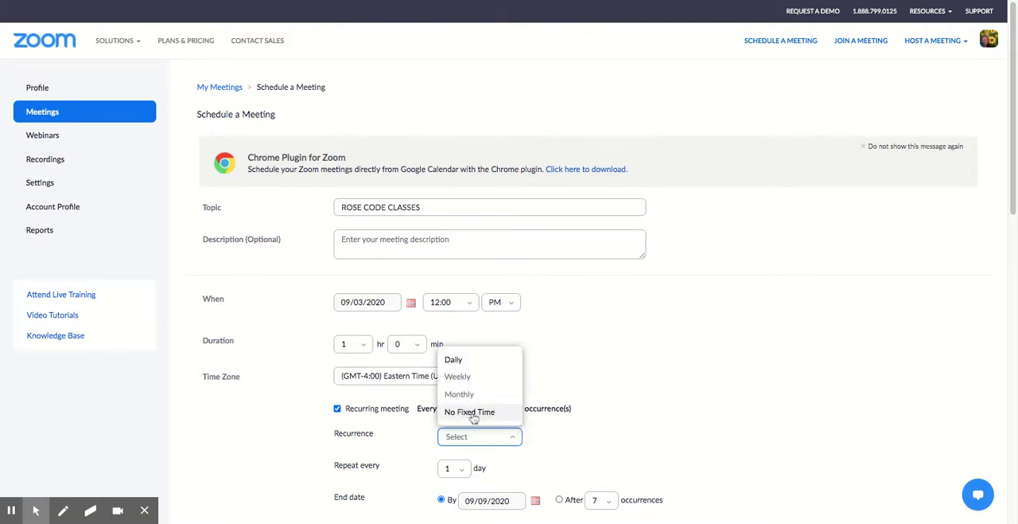
pyautogui.click(469, 410)
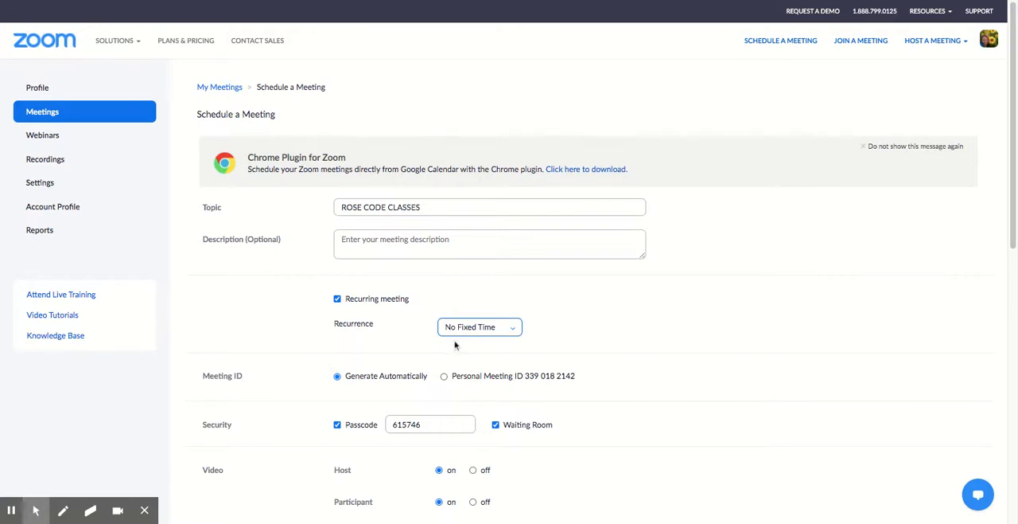
pyautogui.scroll(-3)
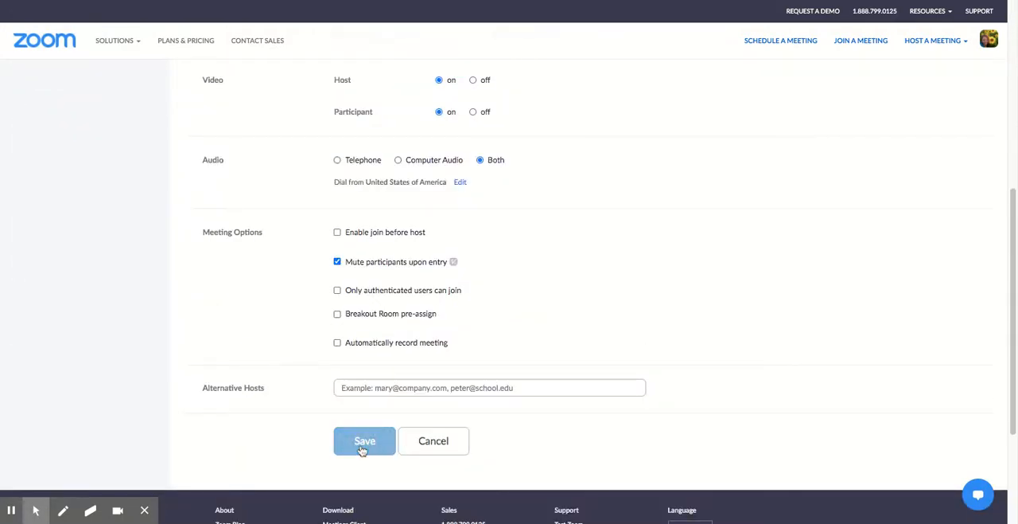
# Save the ROSE CODE CLASSES meeting to reach its details page
pyautogui.click(363, 441)
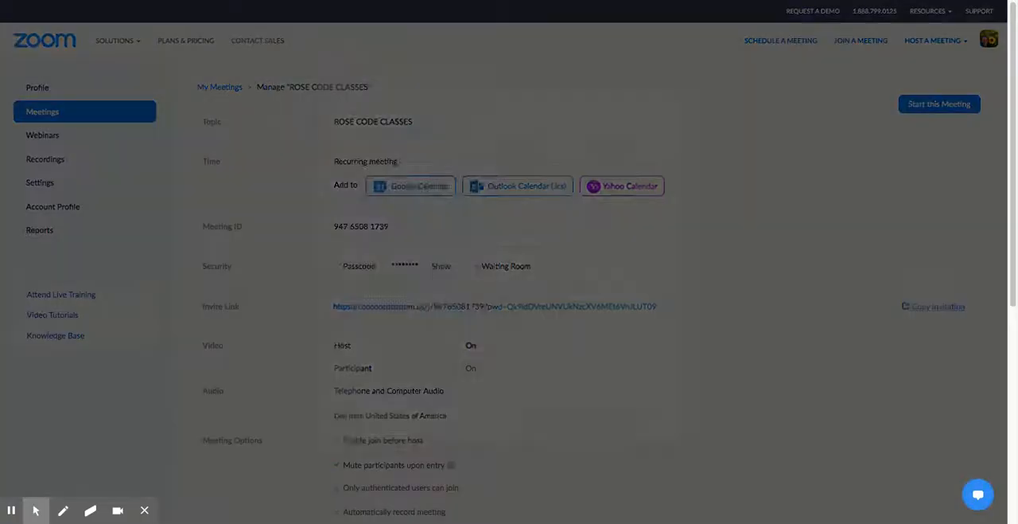
# View the ROSE CODE CLASSES invitation, select its text, then dismiss the invitation window
pyautogui.click(939, 305)
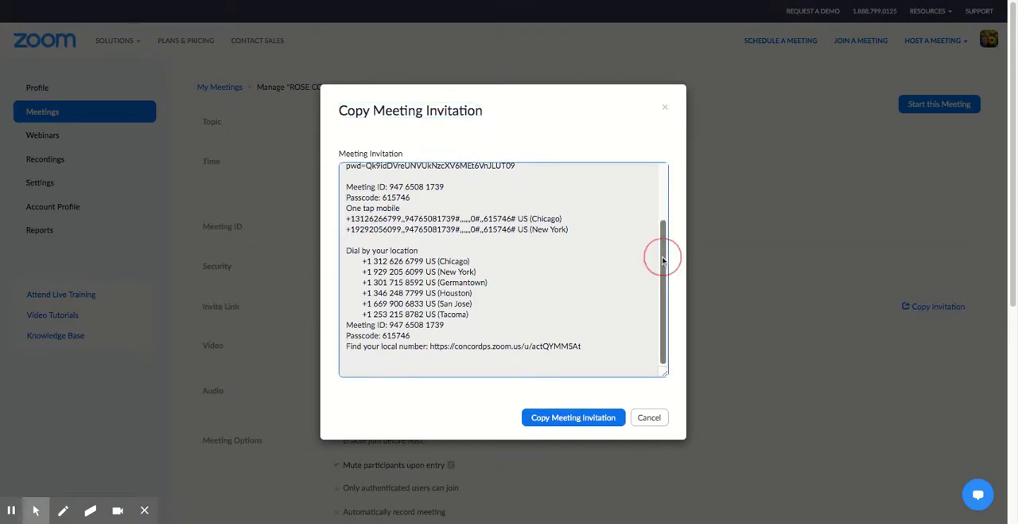
pyautogui.scroll(3)
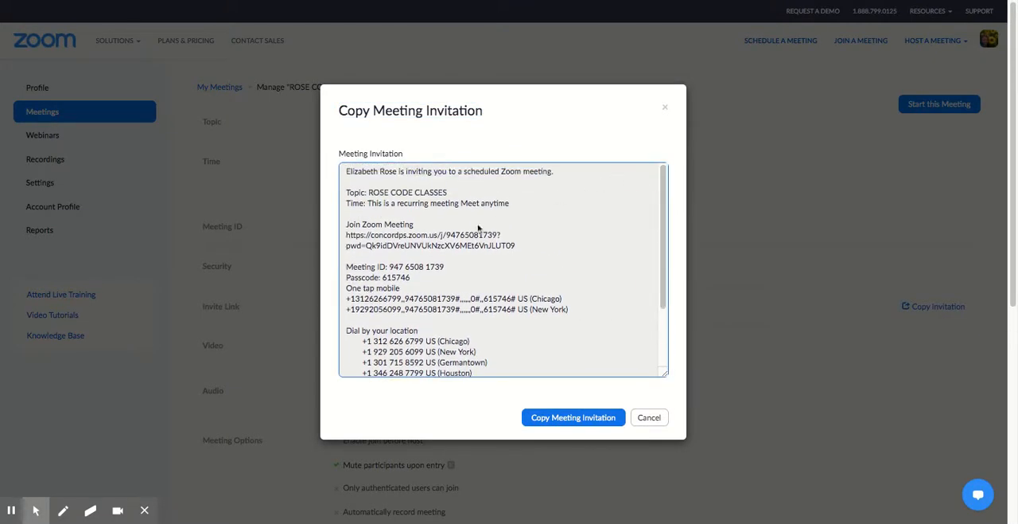
pyautogui.moveTo(417, 280)
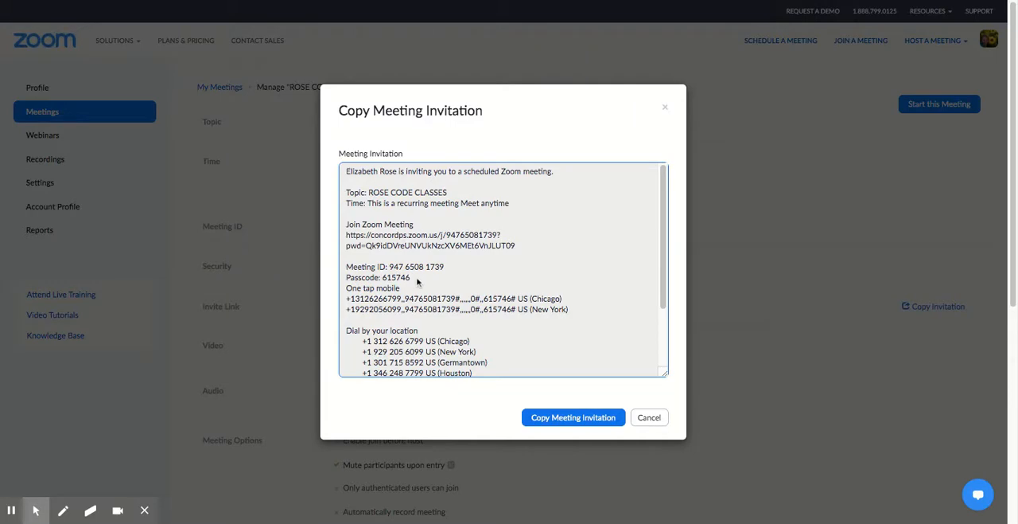
pyautogui.doubleClick(395, 267)
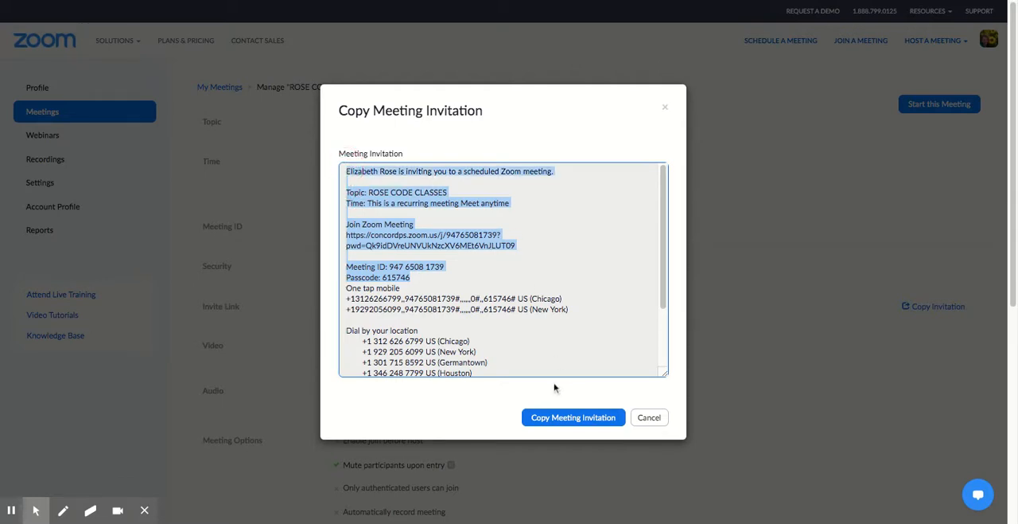
pyautogui.moveTo(649, 417)
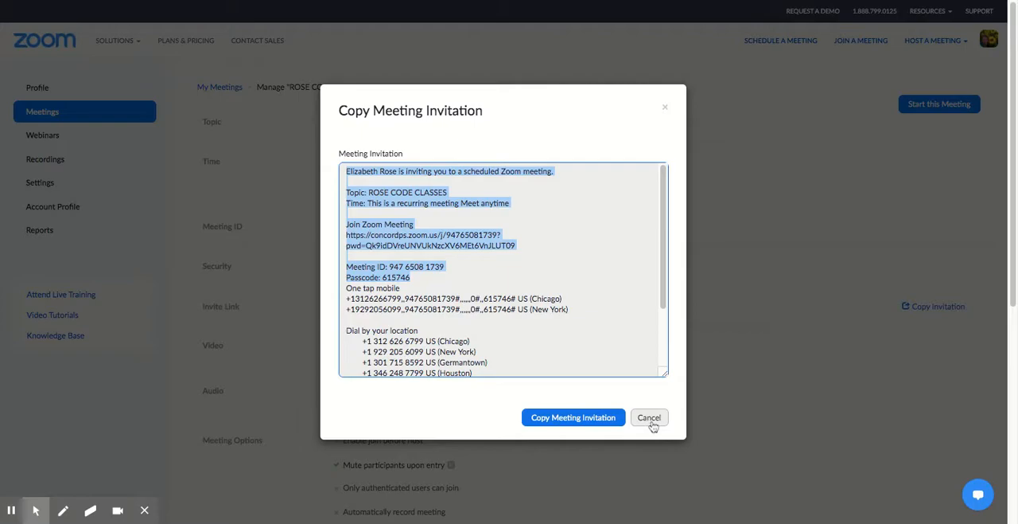
pyautogui.moveTo(650, 426)
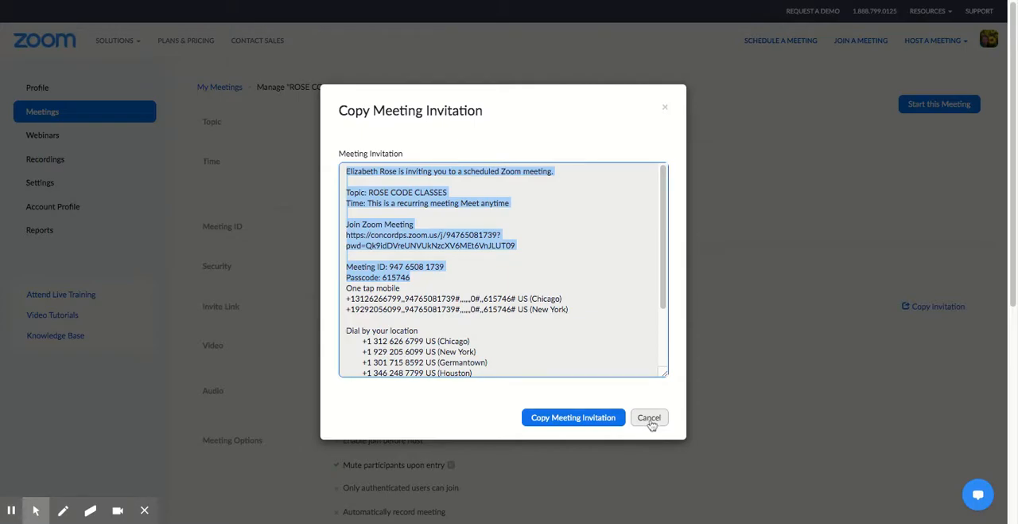
pyautogui.click(649, 417)
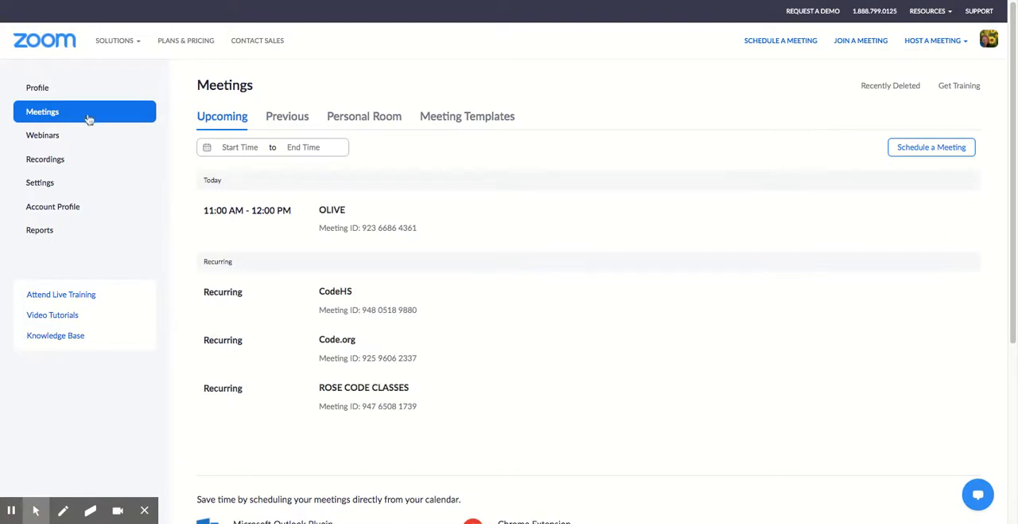
pyautogui.moveTo(363, 387)
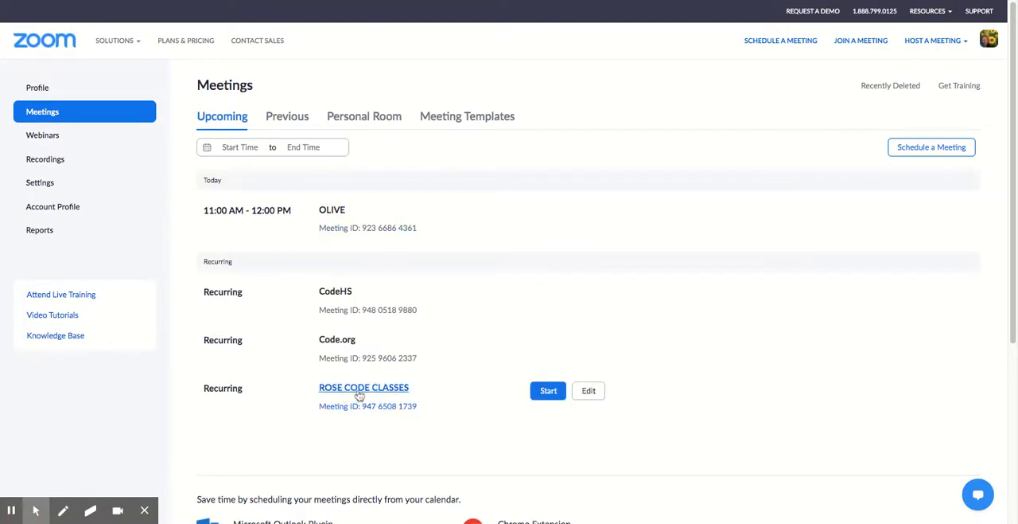
pyautogui.click(363, 386)
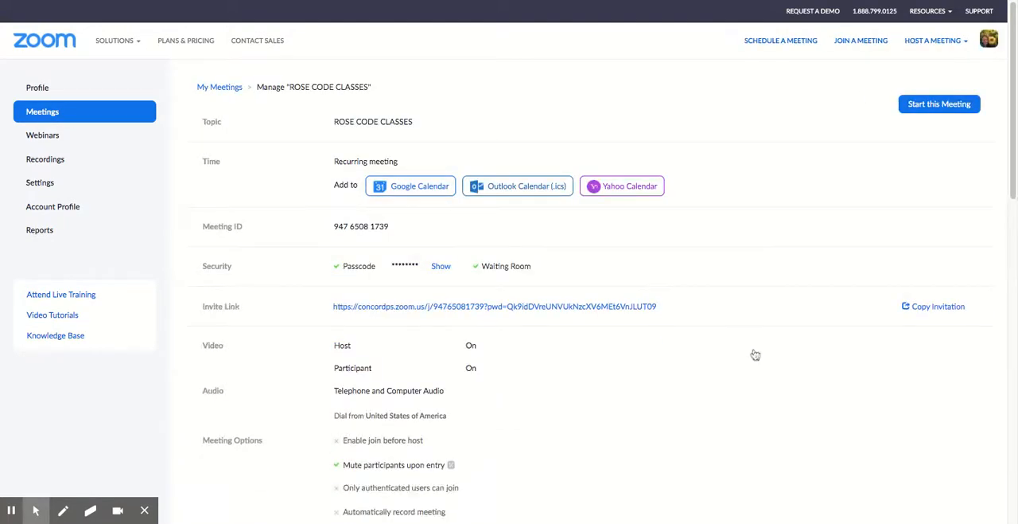
pyautogui.scroll(-3)
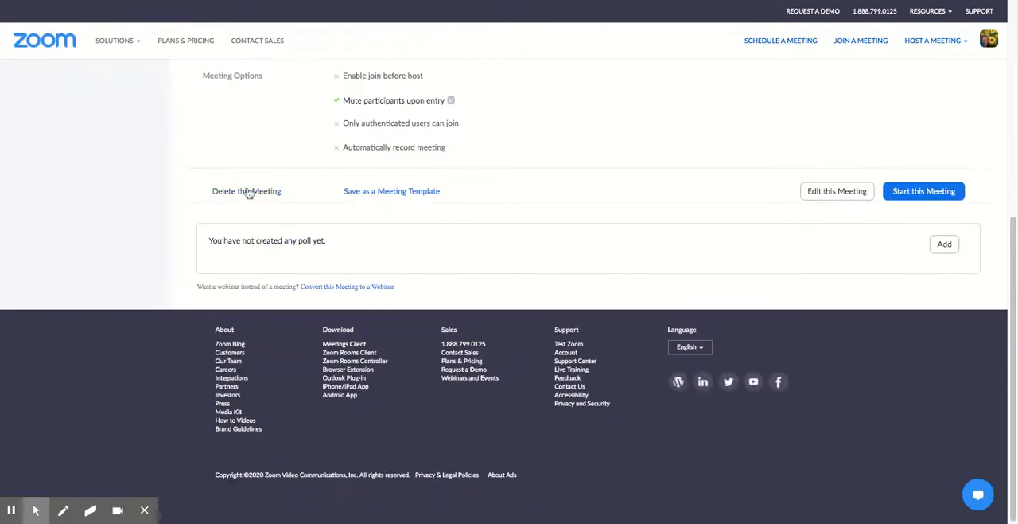
# Delete the ROSE CODE CLASSES meeting and confirm, leaving OLIVE, CodeHS and Code.org
pyautogui.click(246, 191)
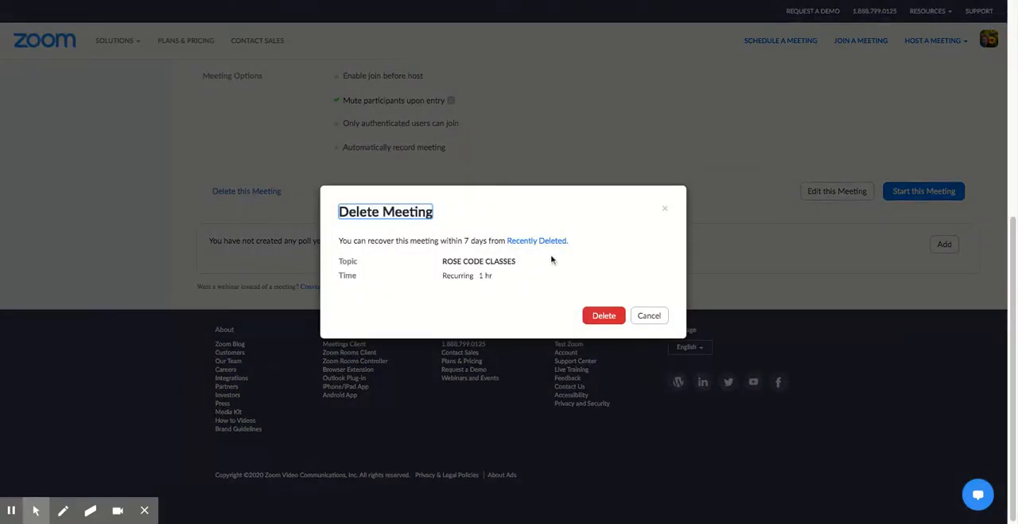
pyautogui.moveTo(605, 315)
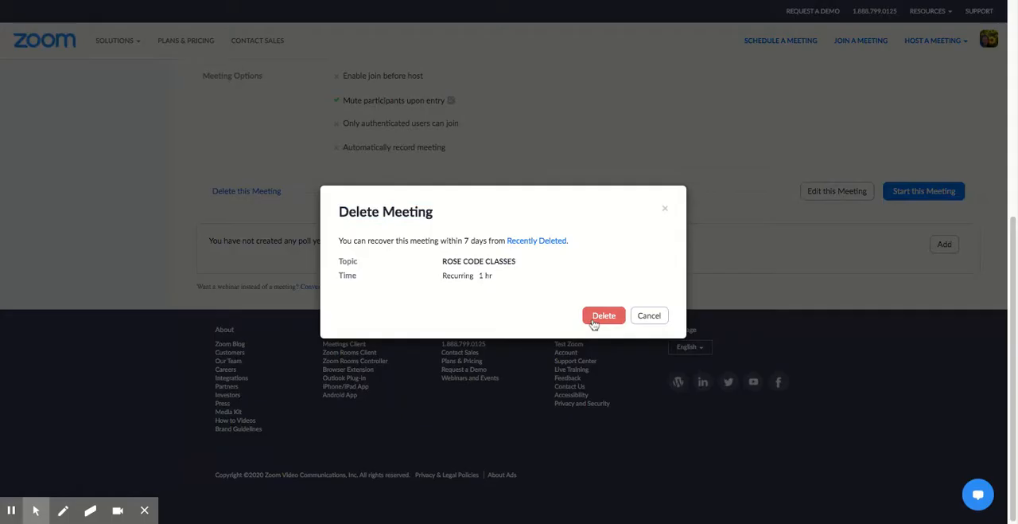
pyautogui.click(592, 315)
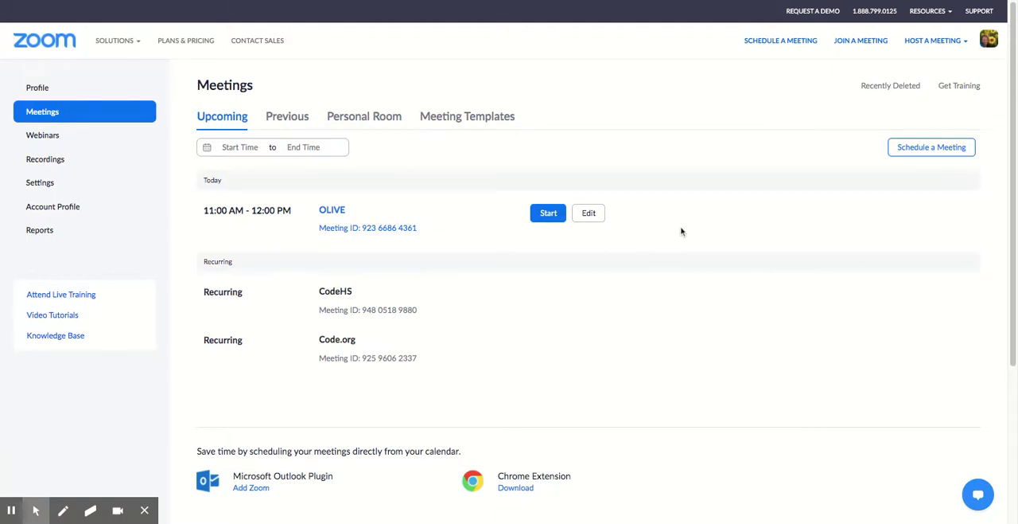
pyautogui.moveTo(483, 275)
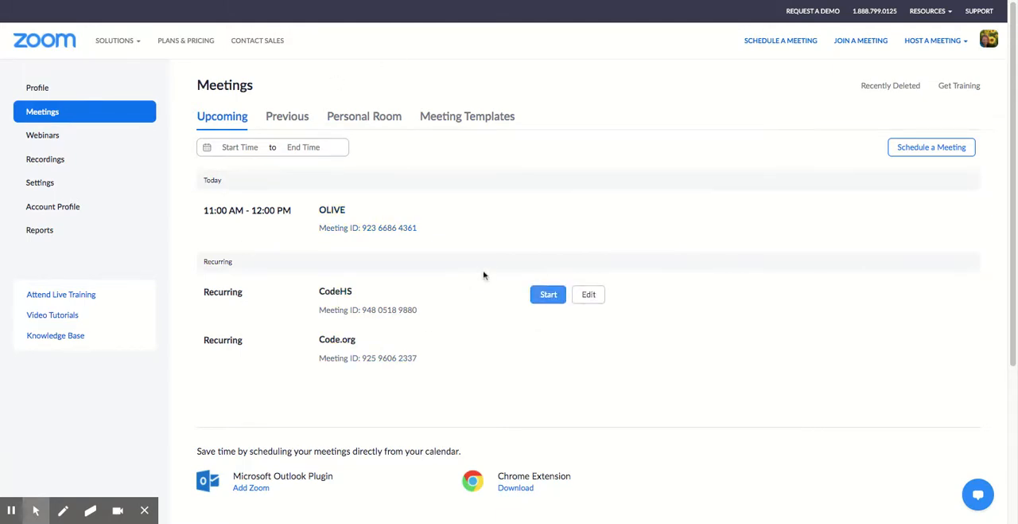
pyautogui.moveTo(963, 258)
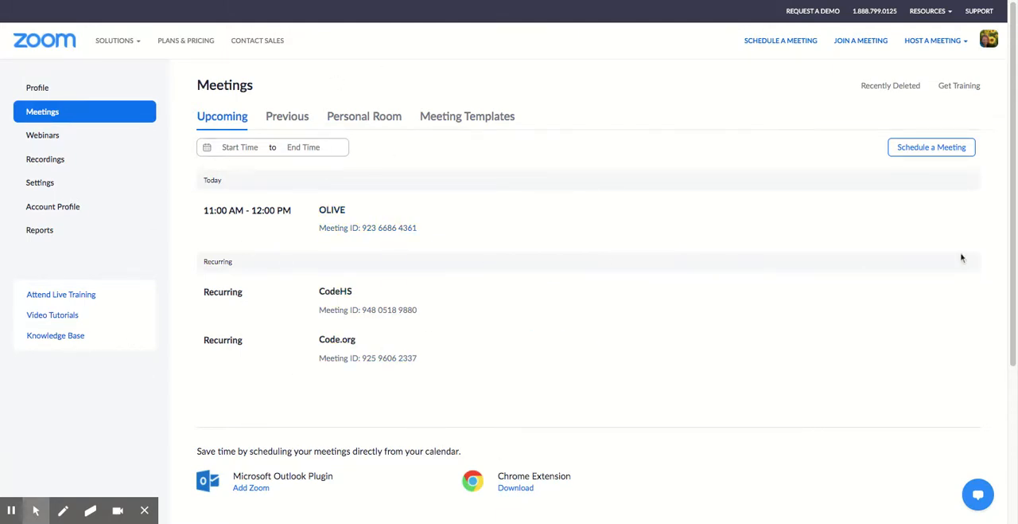
pyautogui.moveTo(874, 3)
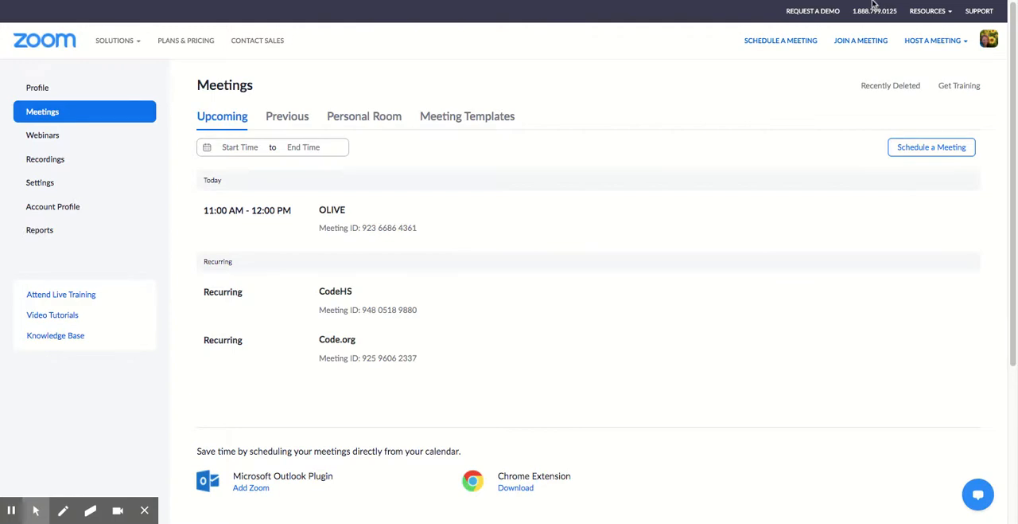